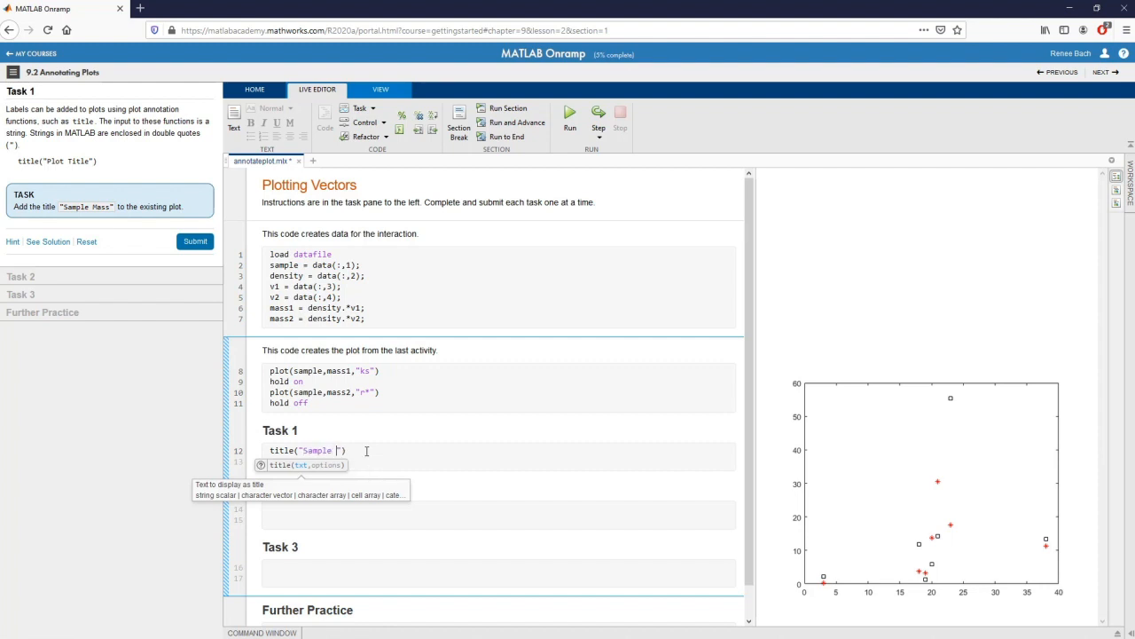
- Finish title("Sample Mass"), submit Task 1, and move into the Task 2 code section
type("Mass")
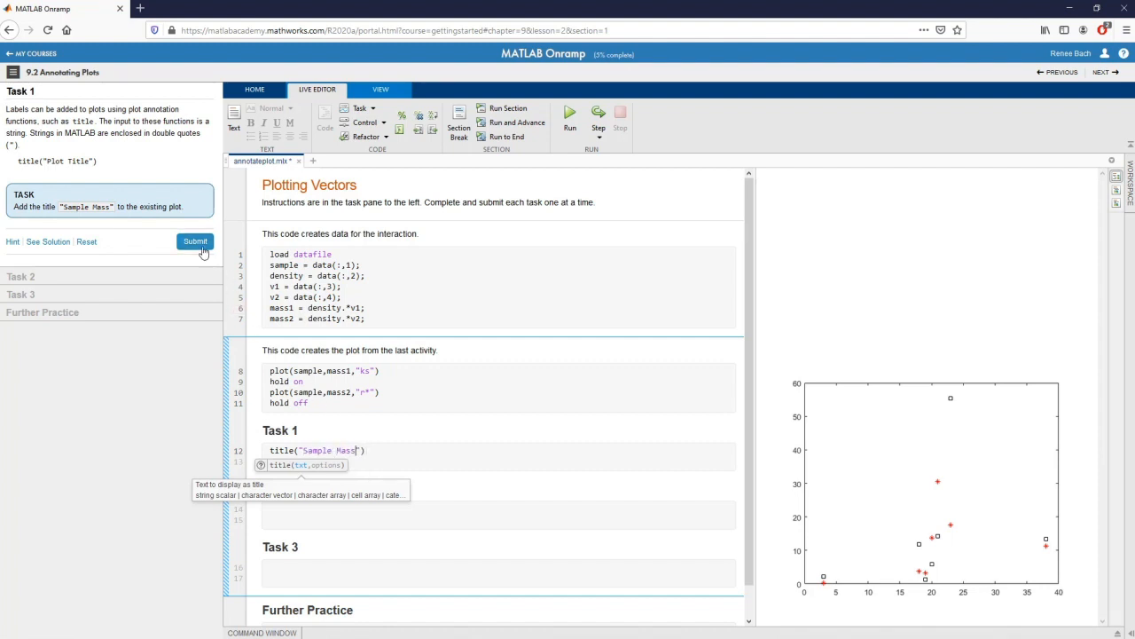
left_click(196, 241)
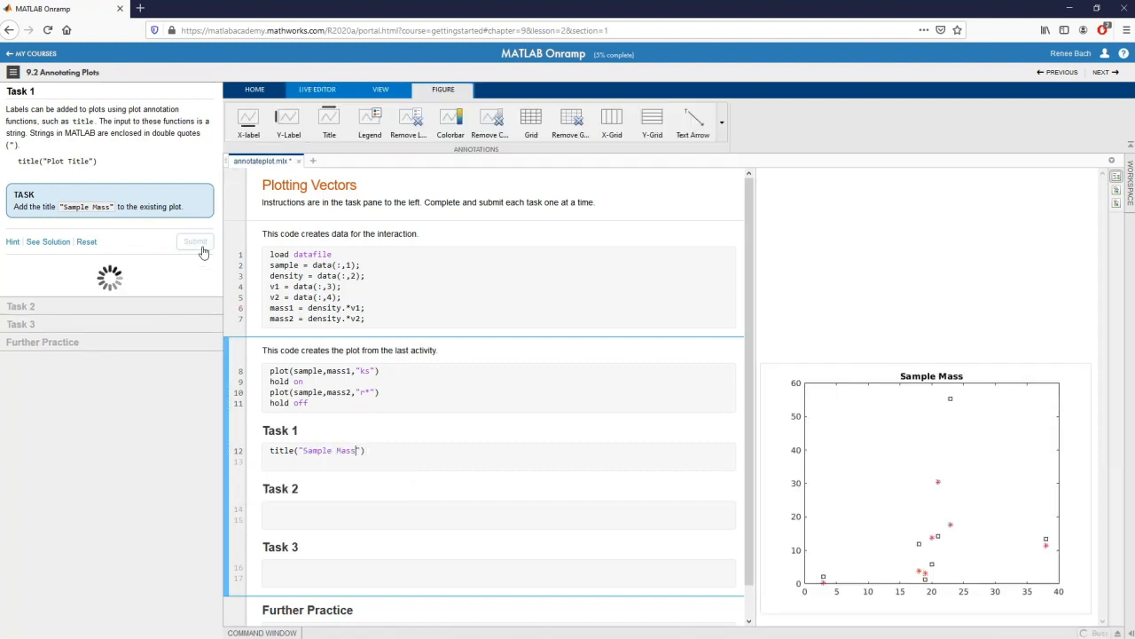
left_click(195, 241)
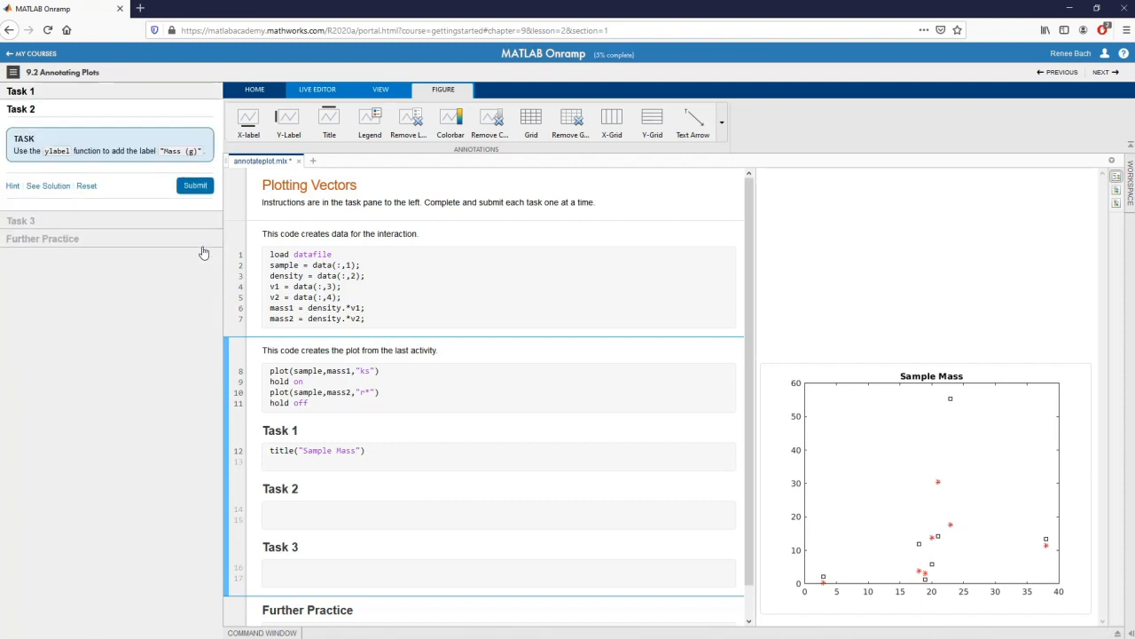
left_click(316, 89)
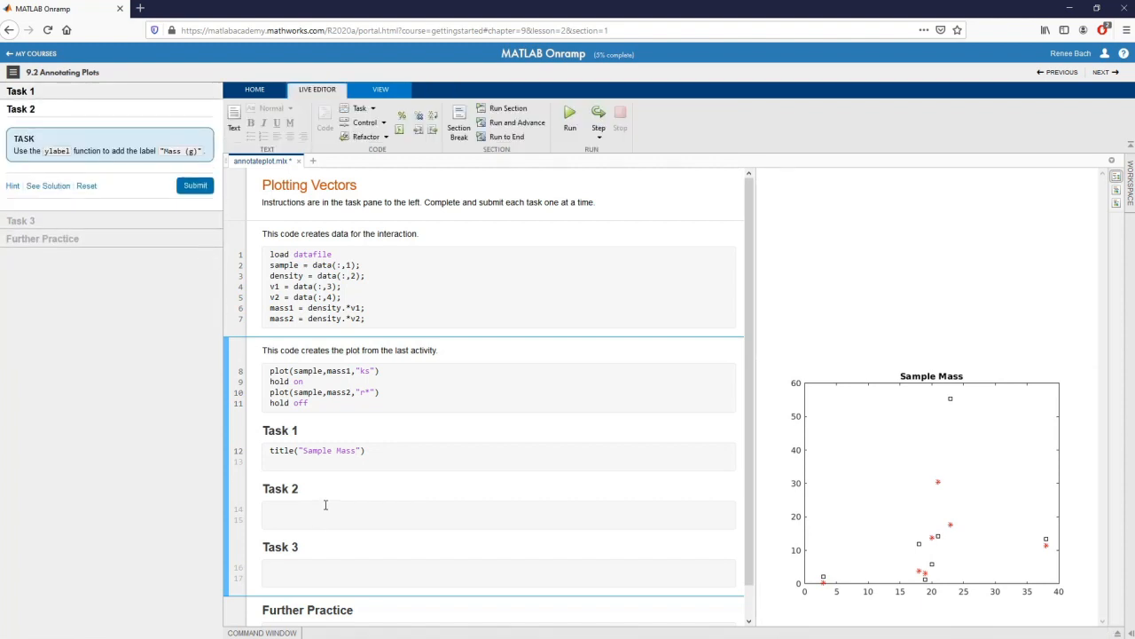